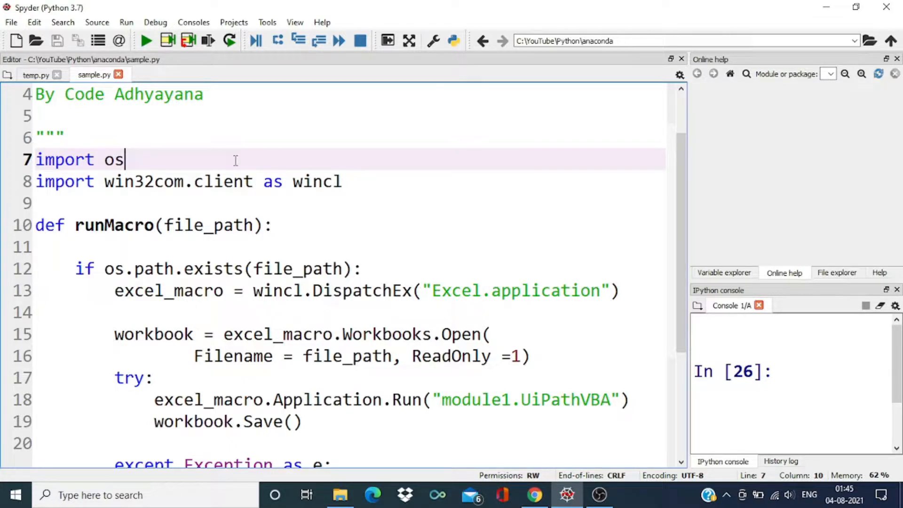
Review the import os line and the excel_macro variable in the Spyder script.
left_click_drag(124, 160, 74, 160)
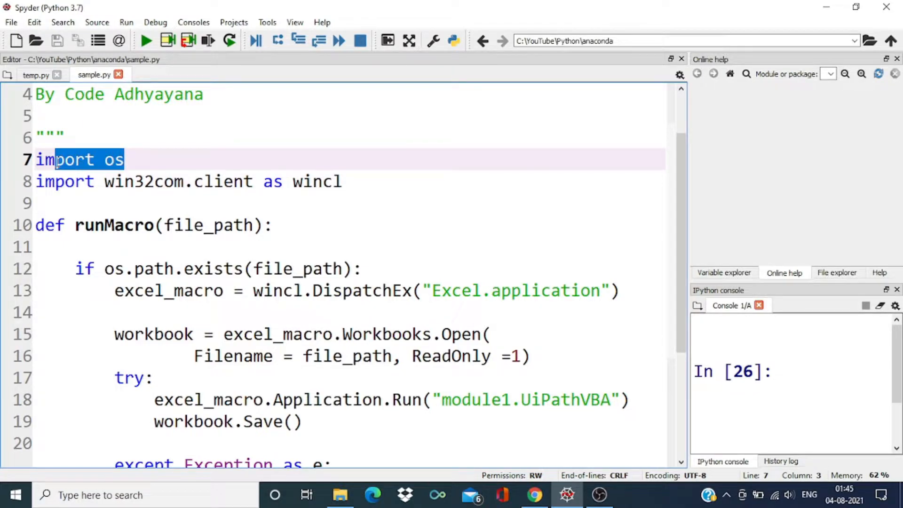
left_click(258, 181)
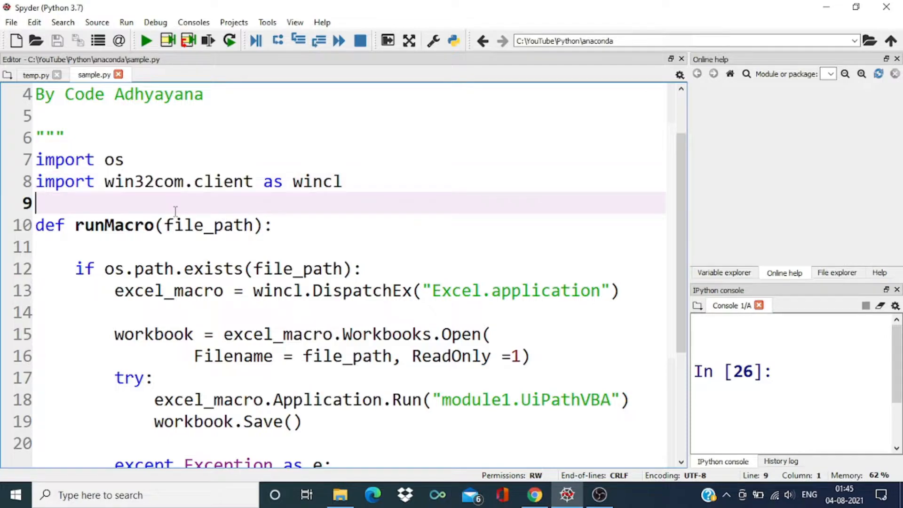
scroll("down", 3)
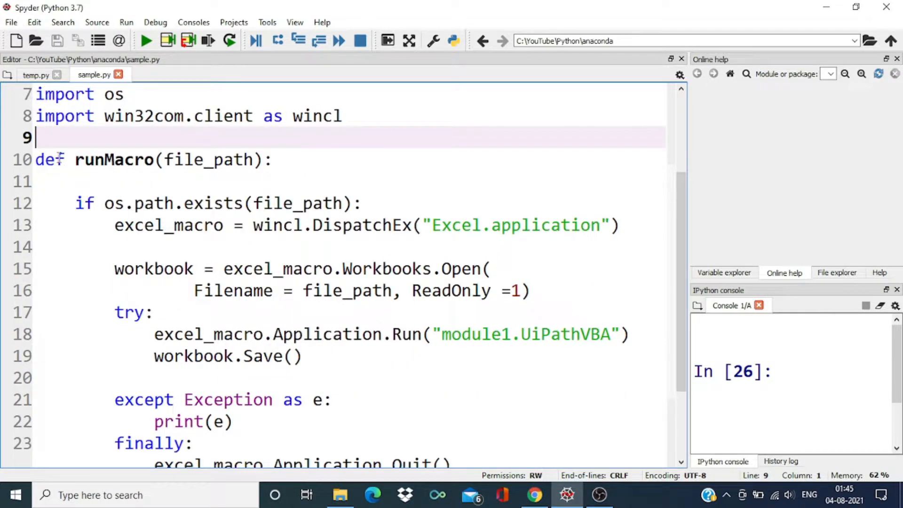
double_click(104, 160)
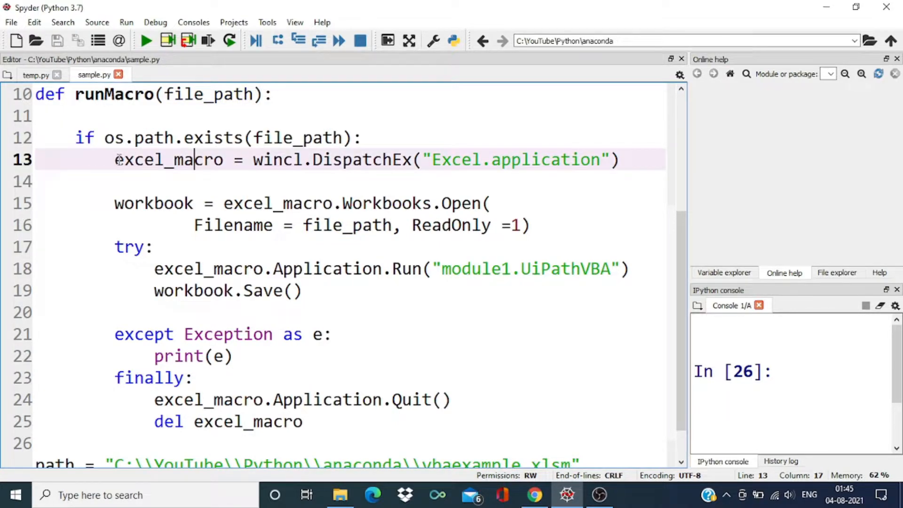
double_click(168, 160)
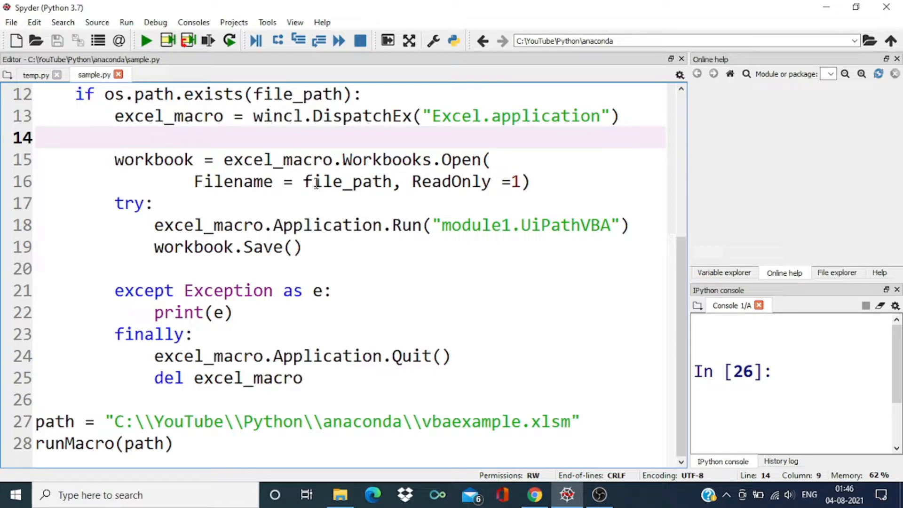
Review the runMacro arguments file_path, module1 and UiPathVBA, then show the workbook's folder.
double_click(347, 181)
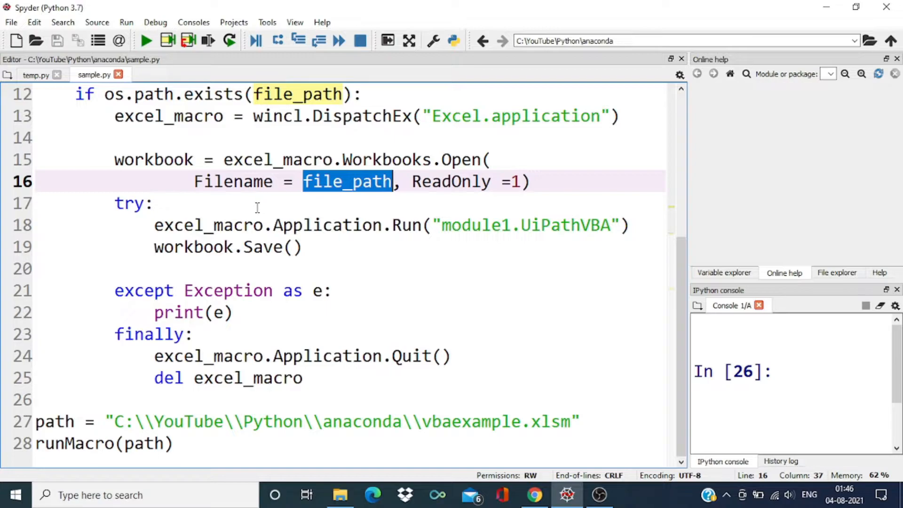
left_click(153, 203)
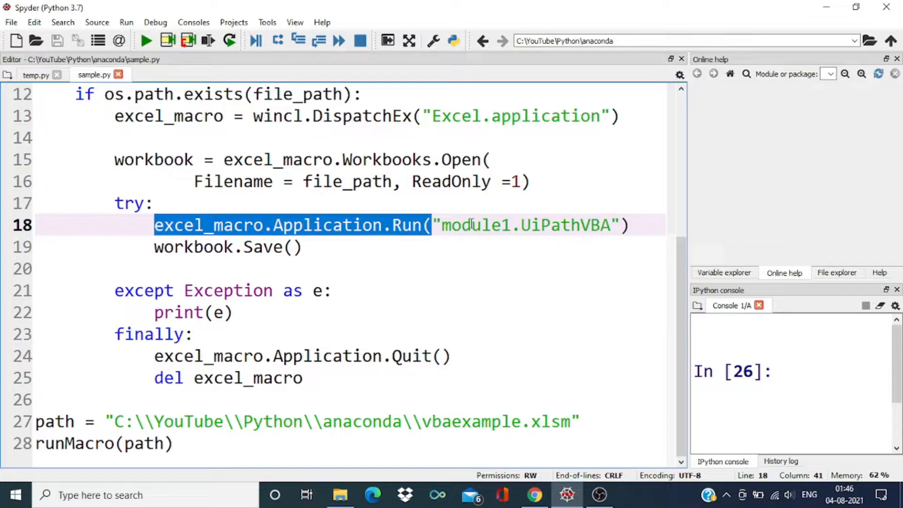
double_click(473, 225)
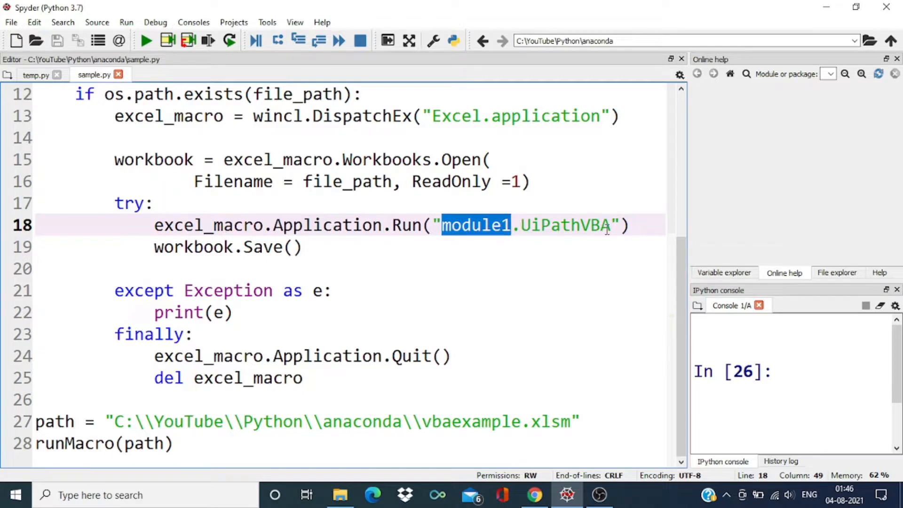
double_click(581, 224)
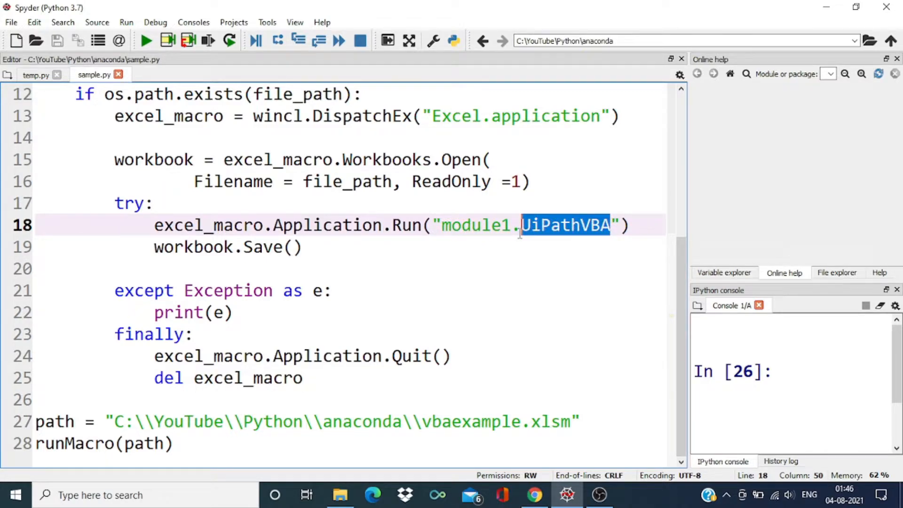
left_click(340, 495)
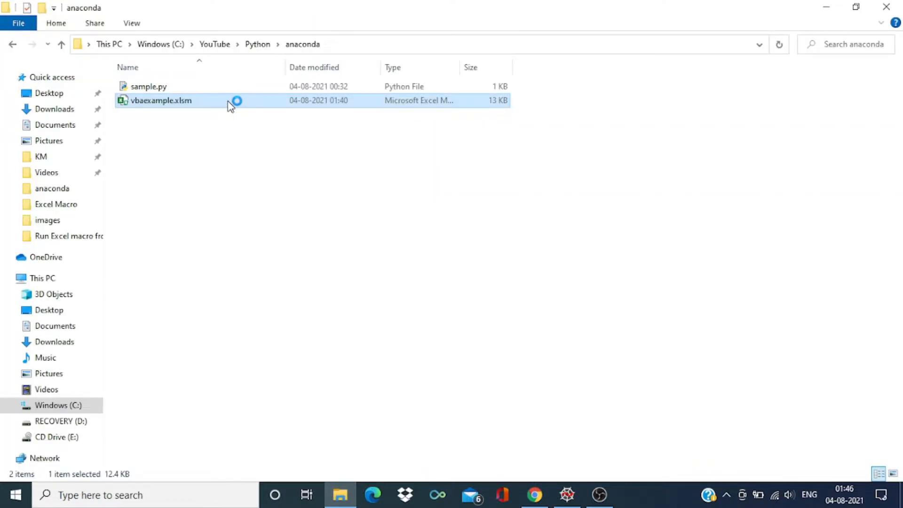
Open vbaexample.xlsm in Excel and bring up the UiPathVBA macro's code via Developer > Macros > Edit.
double_click(160, 100)
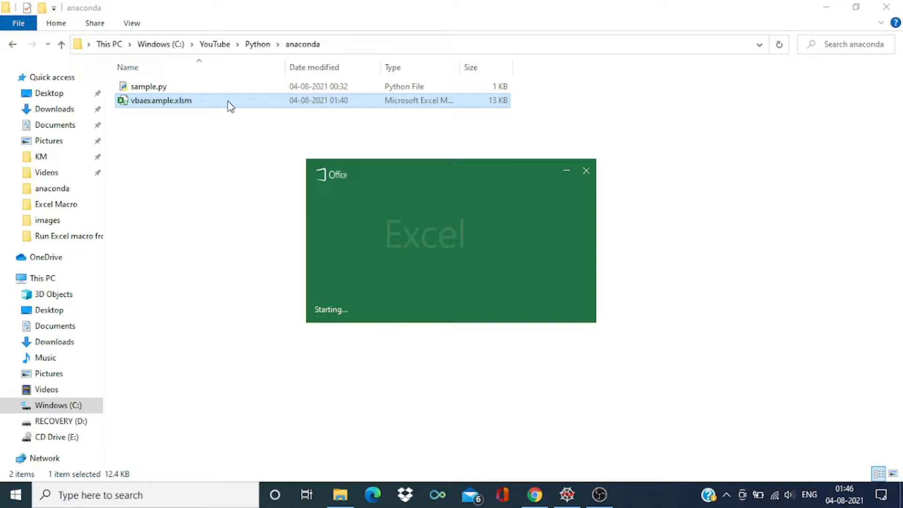
double_click(161, 100)
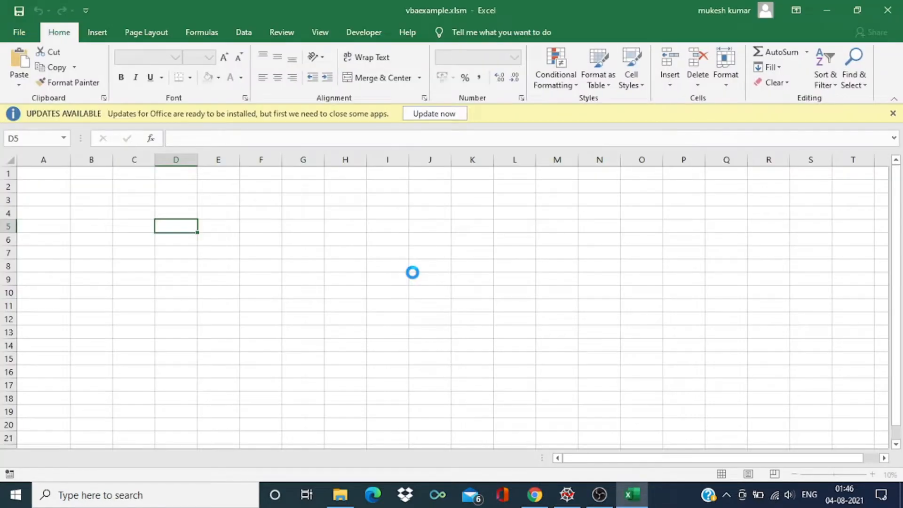
left_click(363, 32)
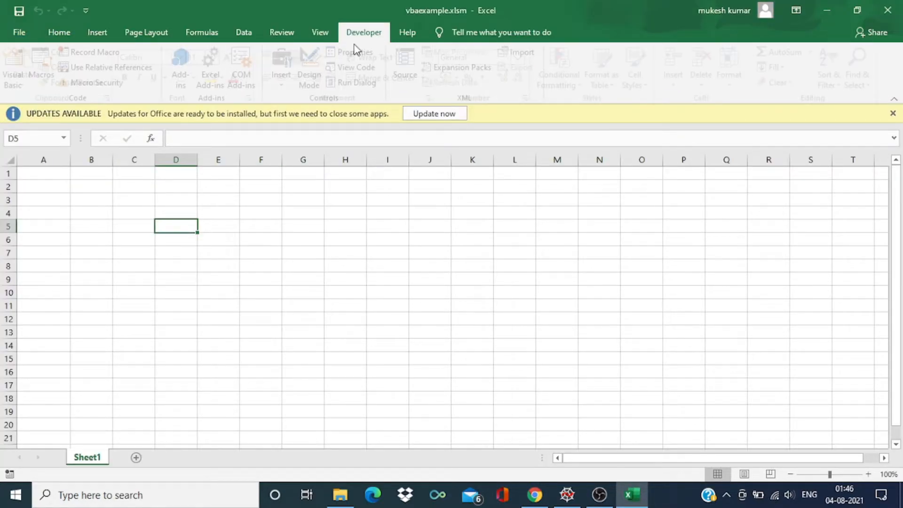
left_click(47, 68)
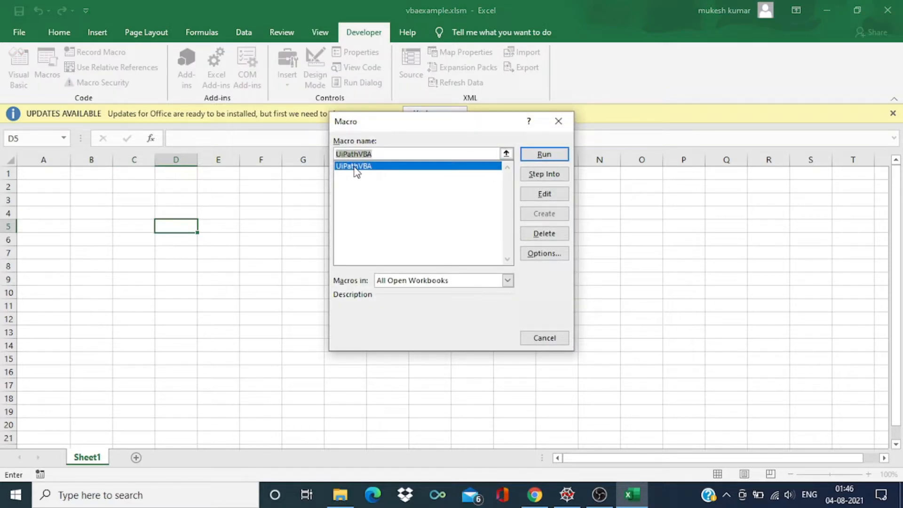
left_click(543, 194)
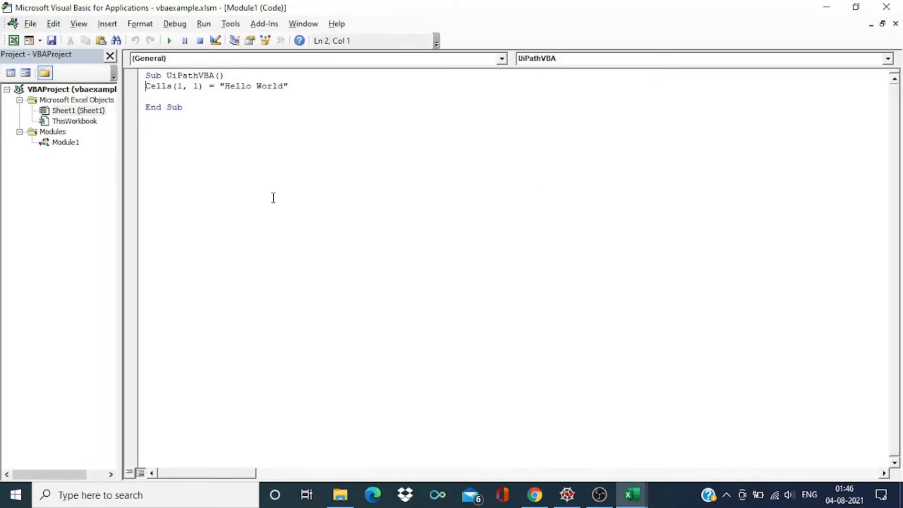
Show Module1 in the Project pane and close the VBA editor back to the empty sheet.
left_click(65, 142)
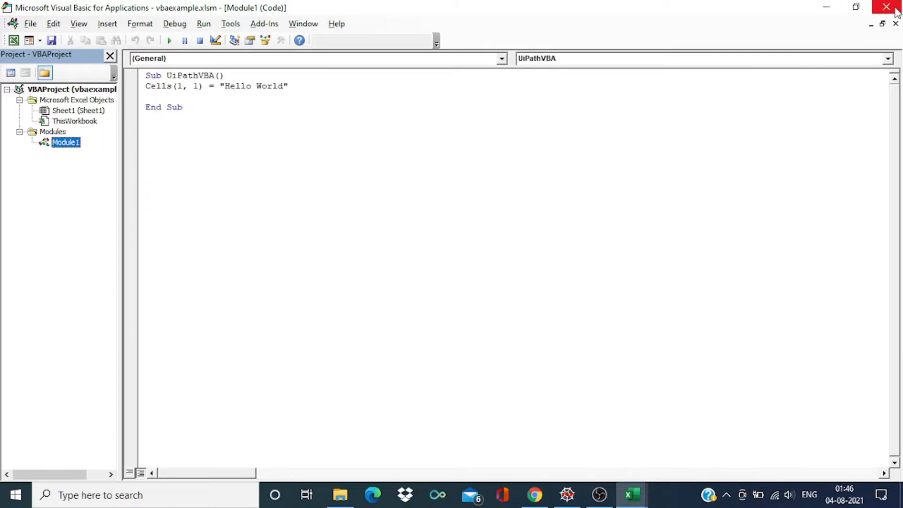
left_click(567, 494)
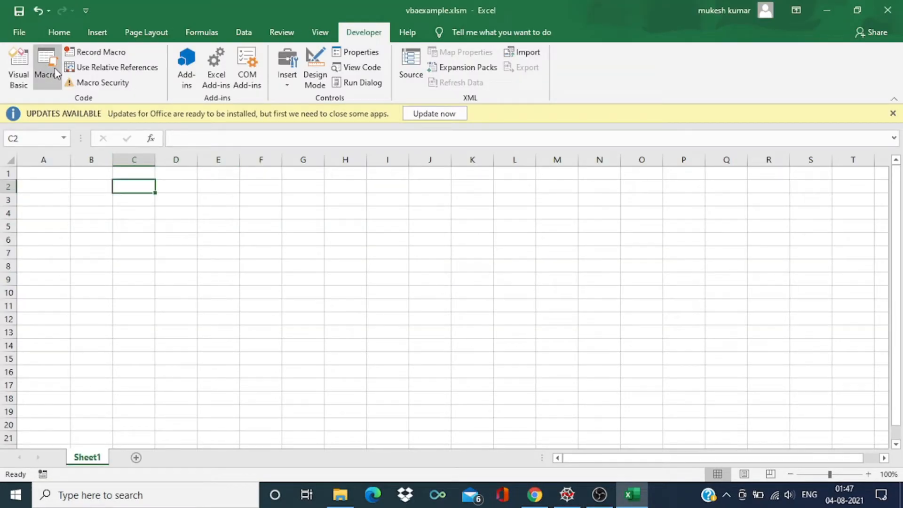
Run the UiPathVBA macro so Hello World appears in A1, then close Excel.
left_click(47, 68)
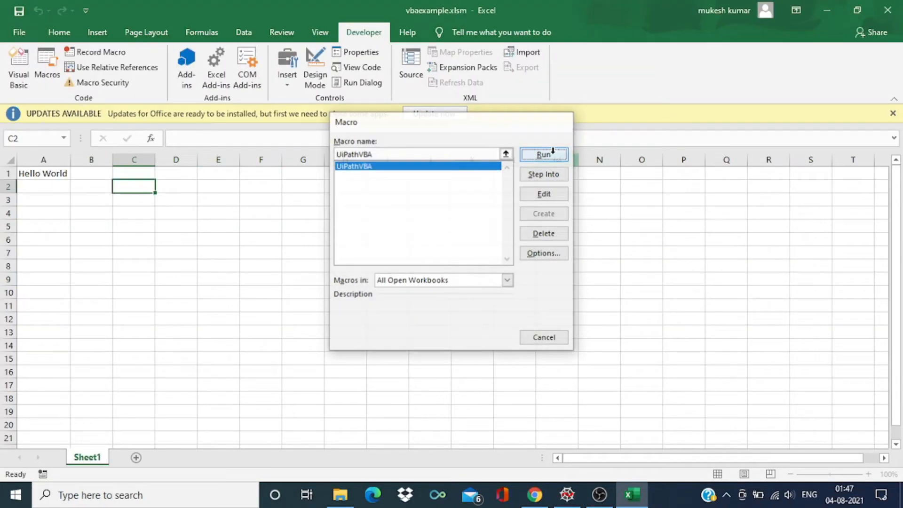
left_click(543, 153)
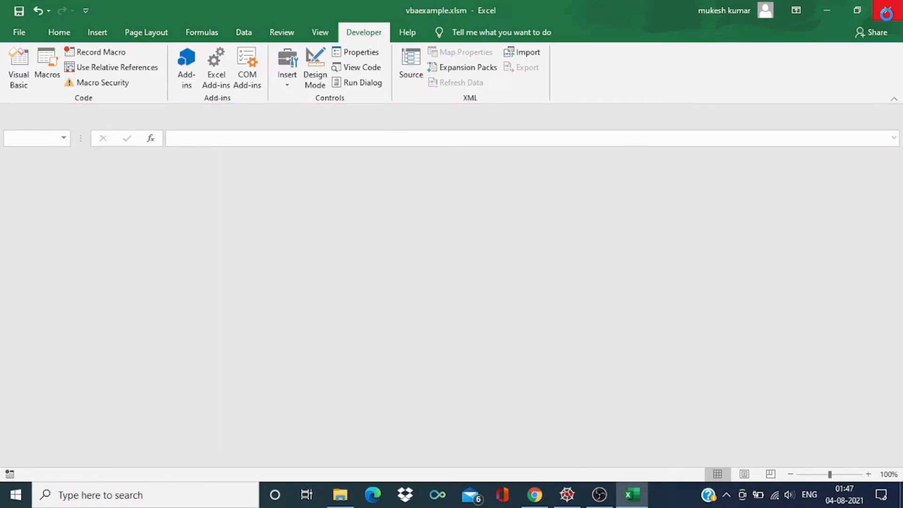
left_click(566, 495)
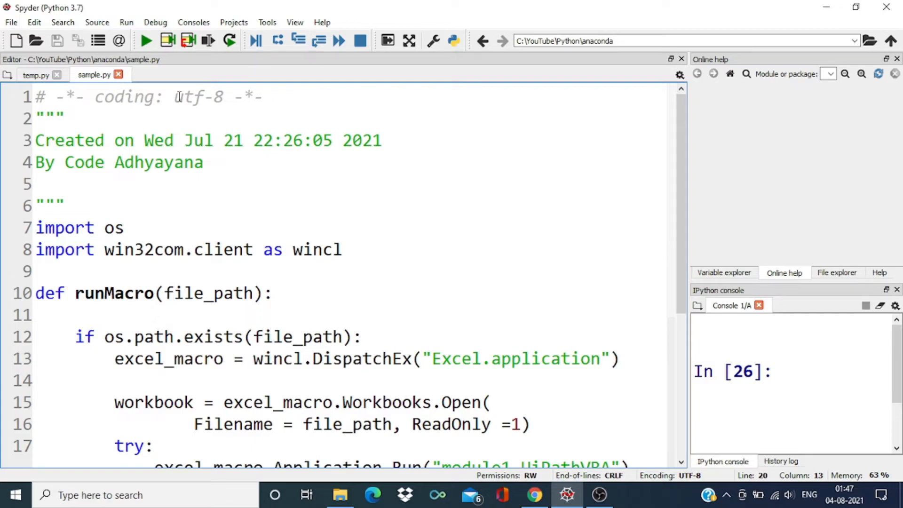
Run sample.py in Spyder and reopen vbaexample.xlsm, now modified at 01:48, to check the result.
scroll("down", 3)
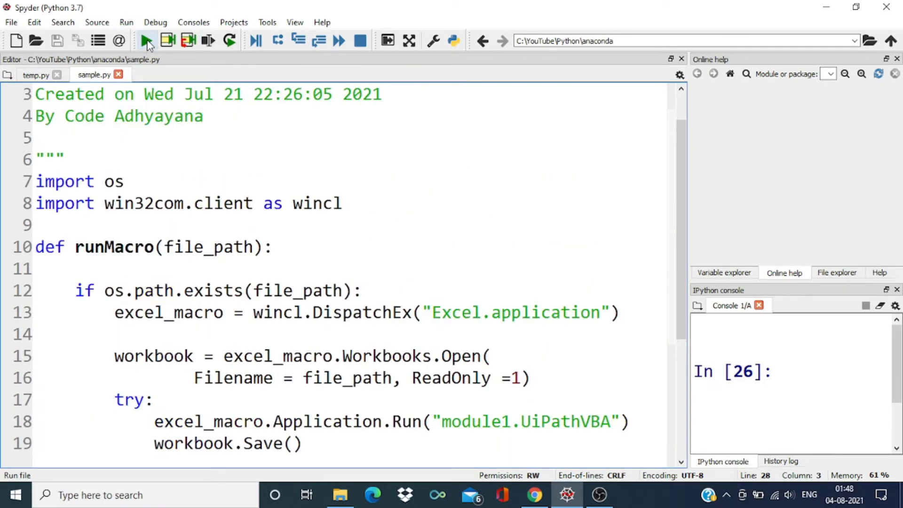
left_click(146, 41)
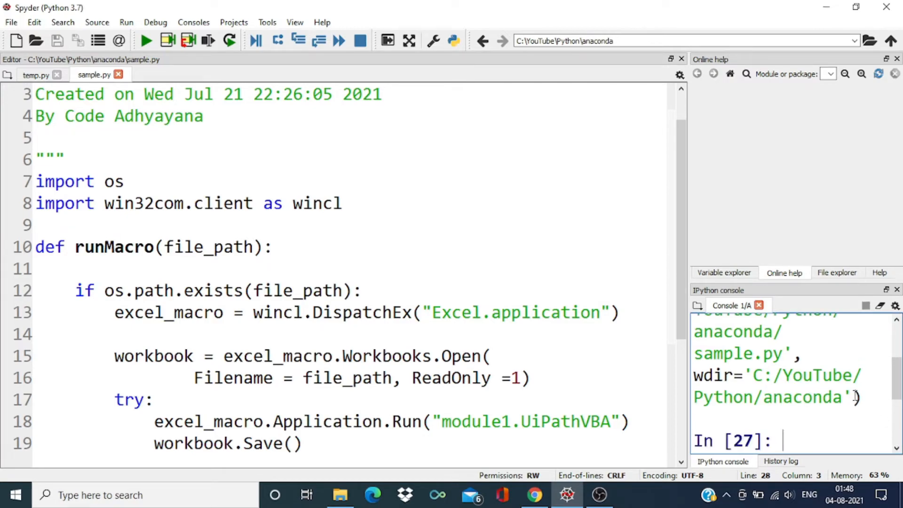
mouse_move(404, 493)
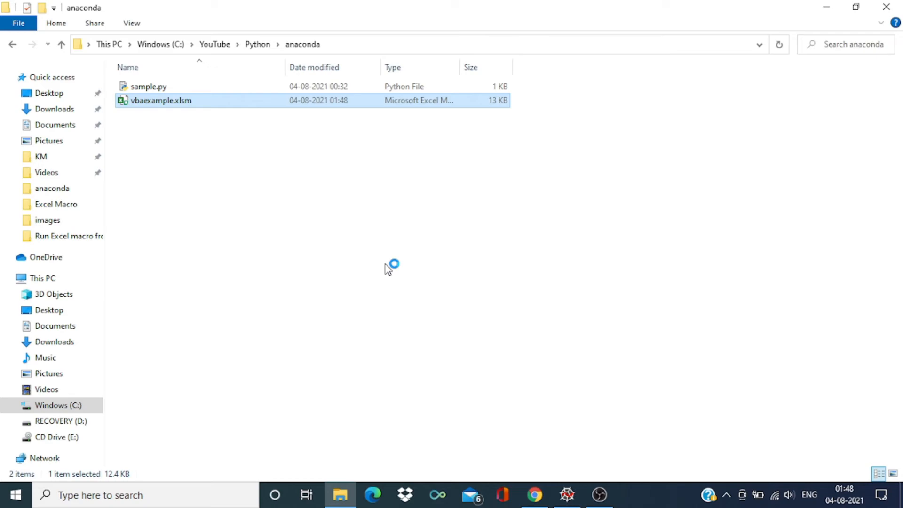
double_click(161, 101)
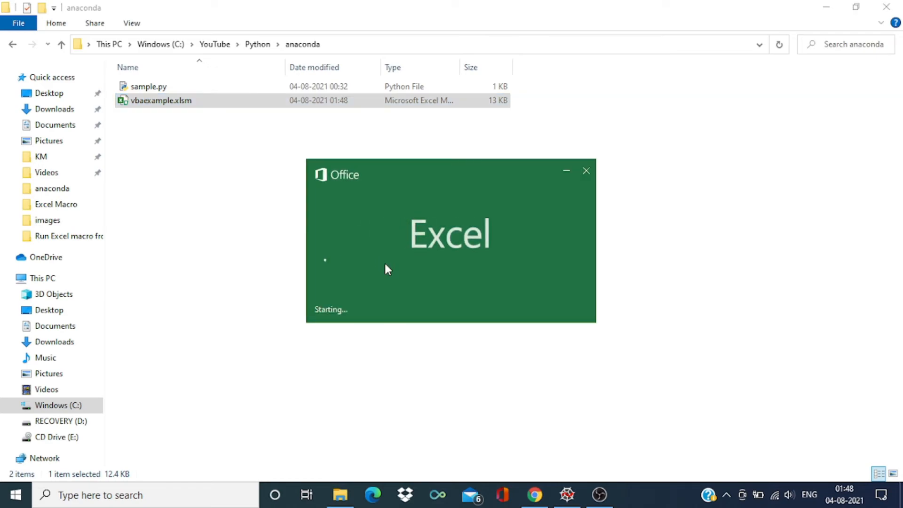